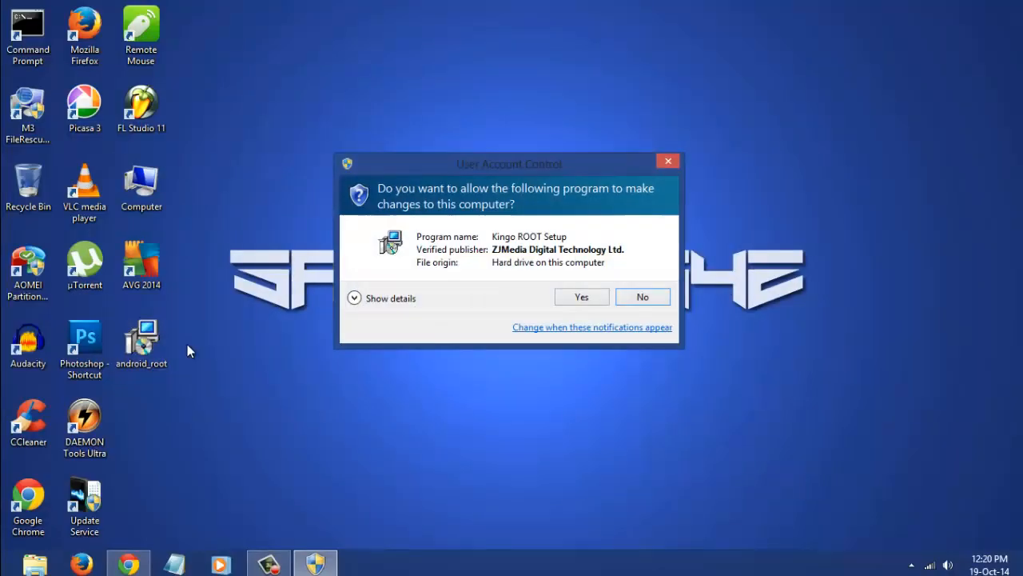
Install Kingo ROOT 1.2.5.2112 in the default folder with a desktop icon, accepting the license.
{"action": "left_click", "coordinate": [581, 297]}
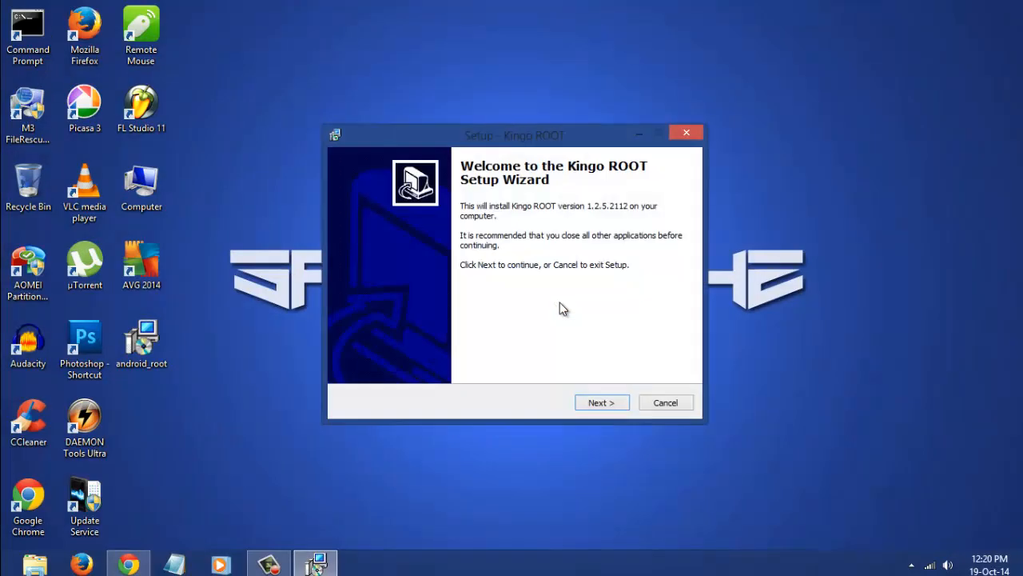
{"action": "left_click", "coordinate": [601, 402]}
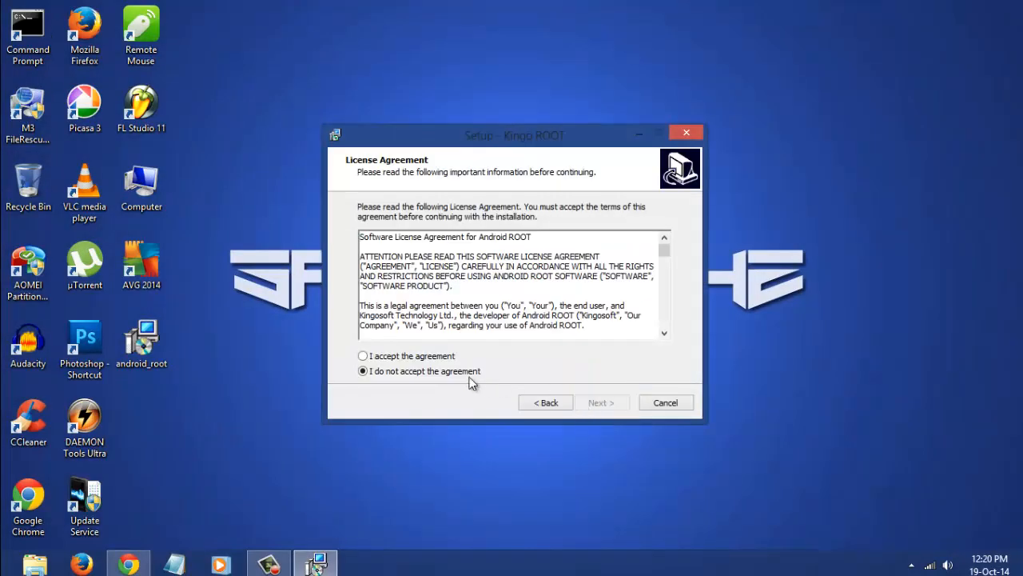
{"action": "left_click", "coordinate": [602, 402]}
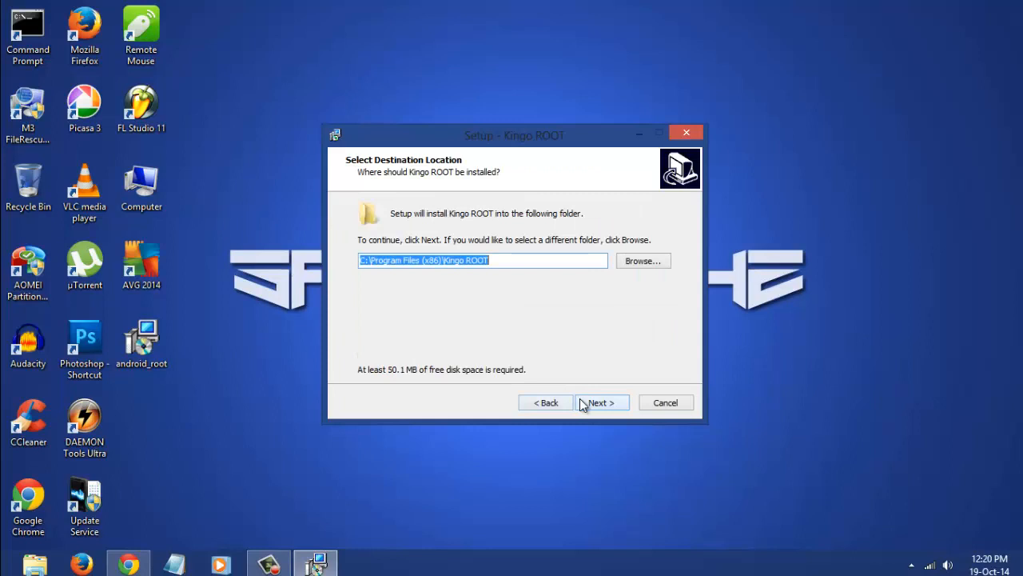
{"action": "left_click", "coordinate": [598, 402]}
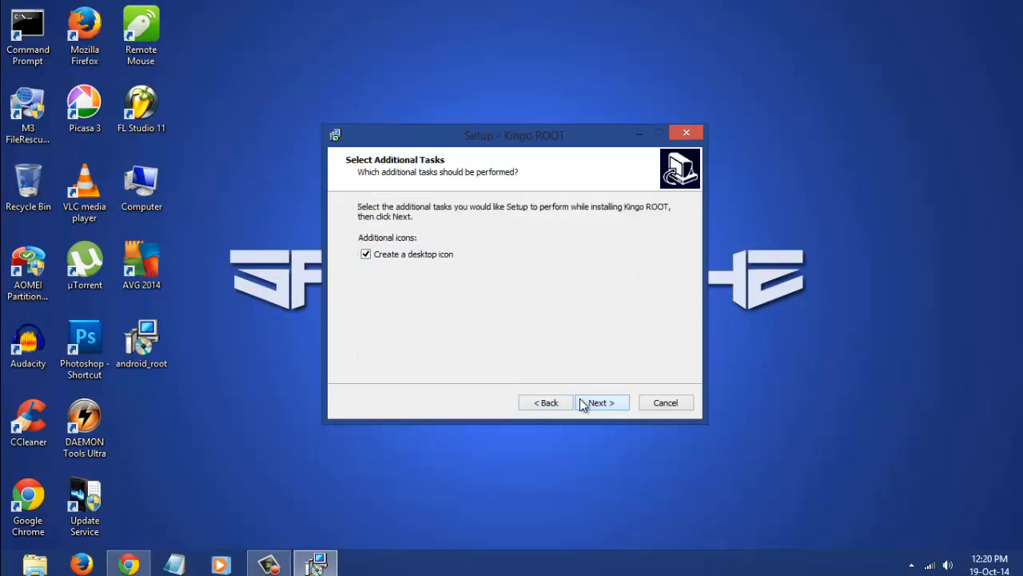
{"action": "left_click", "coordinate": [598, 402]}
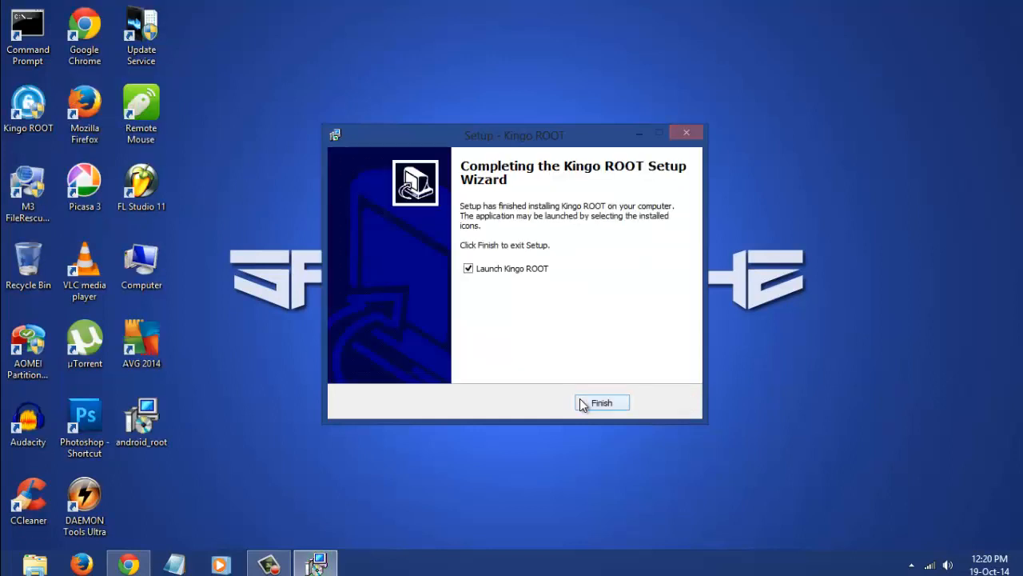
Finish setup with Launch Kingo ROOT checked so Kingo ROOT opens to the Connecting screen.
{"action": "left_click", "coordinate": [601, 402]}
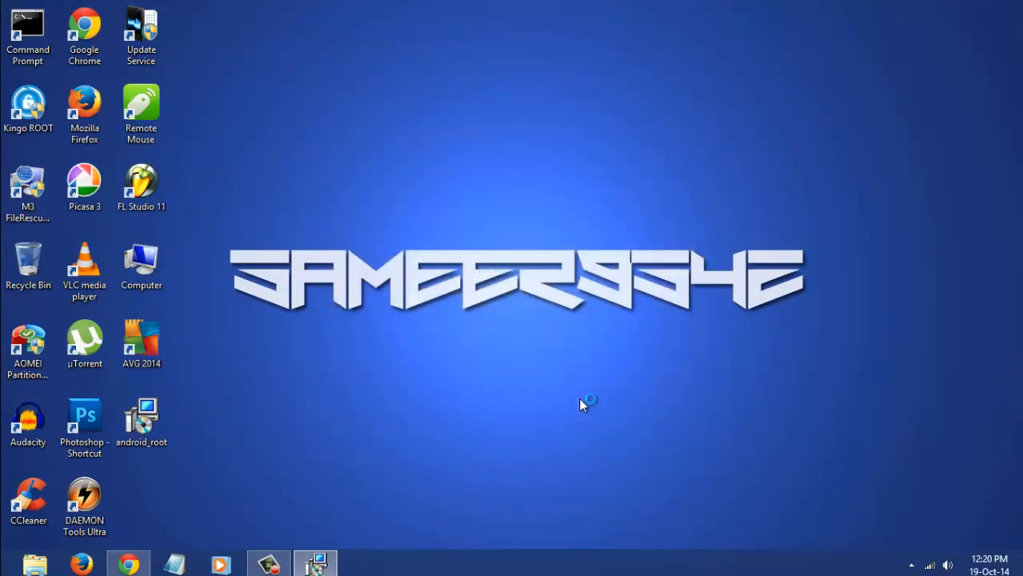
{"action": "double_click", "coordinate": [28, 112]}
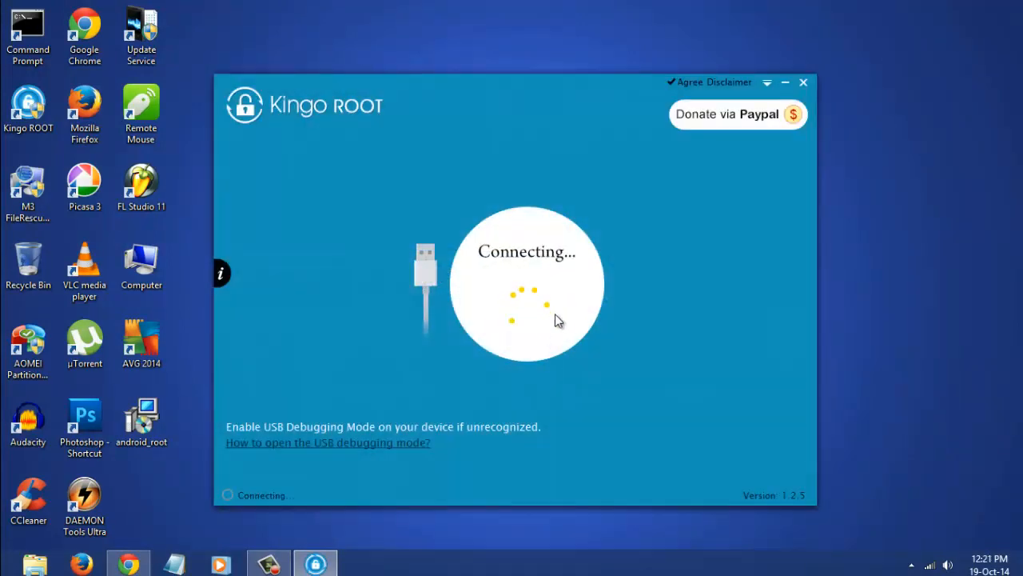
{"action": "mouse_move", "coordinate": [248, 429]}
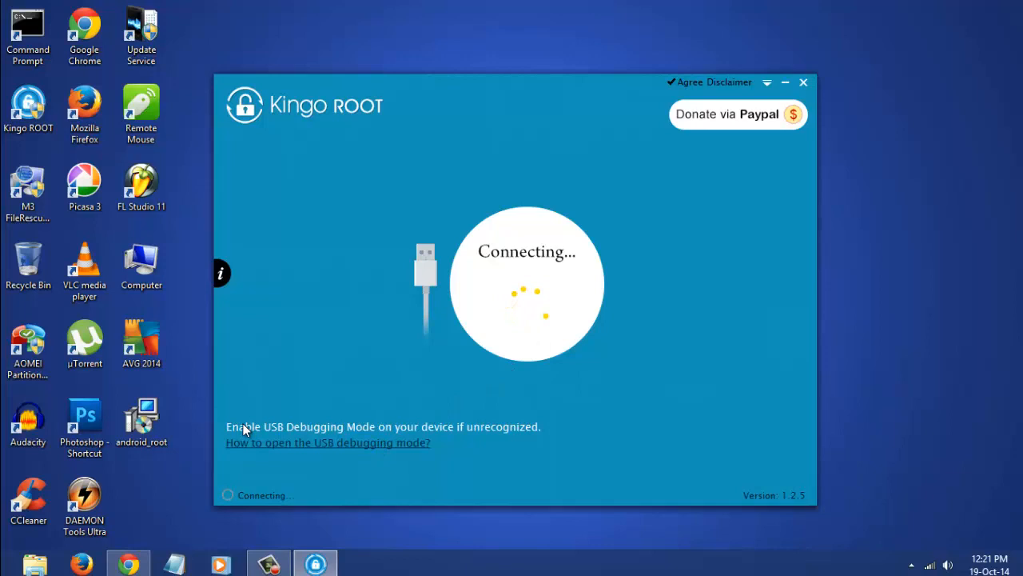